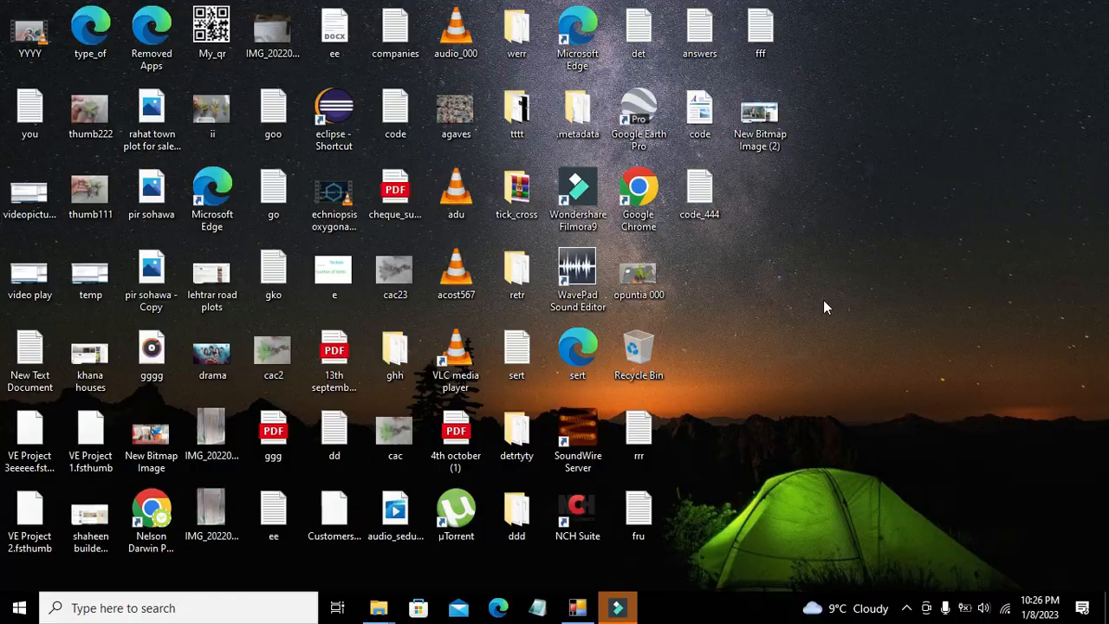
{"action": "mouse_move", "coordinate": [804, 340]}
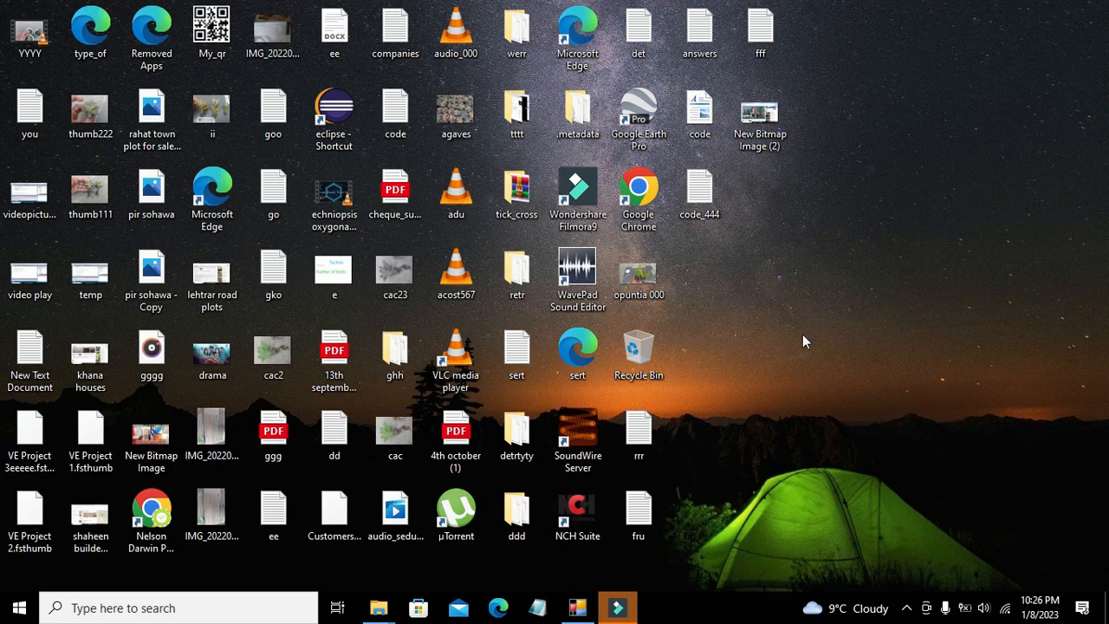
{"action": "mouse_move", "coordinate": [723, 284]}
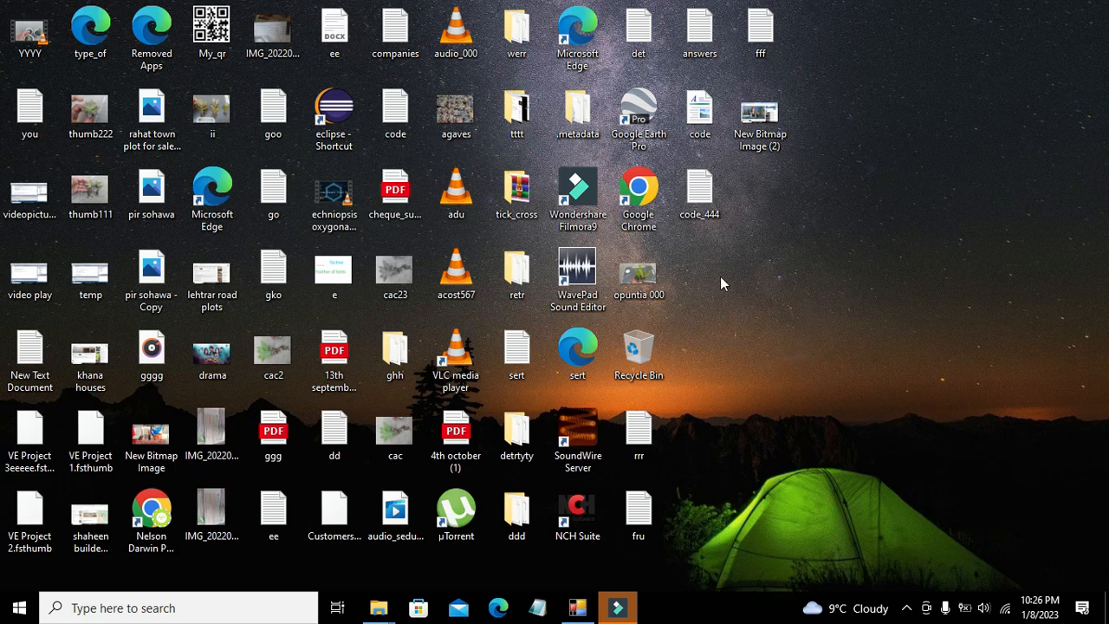
{"action": "mouse_move", "coordinate": [676, 243]}
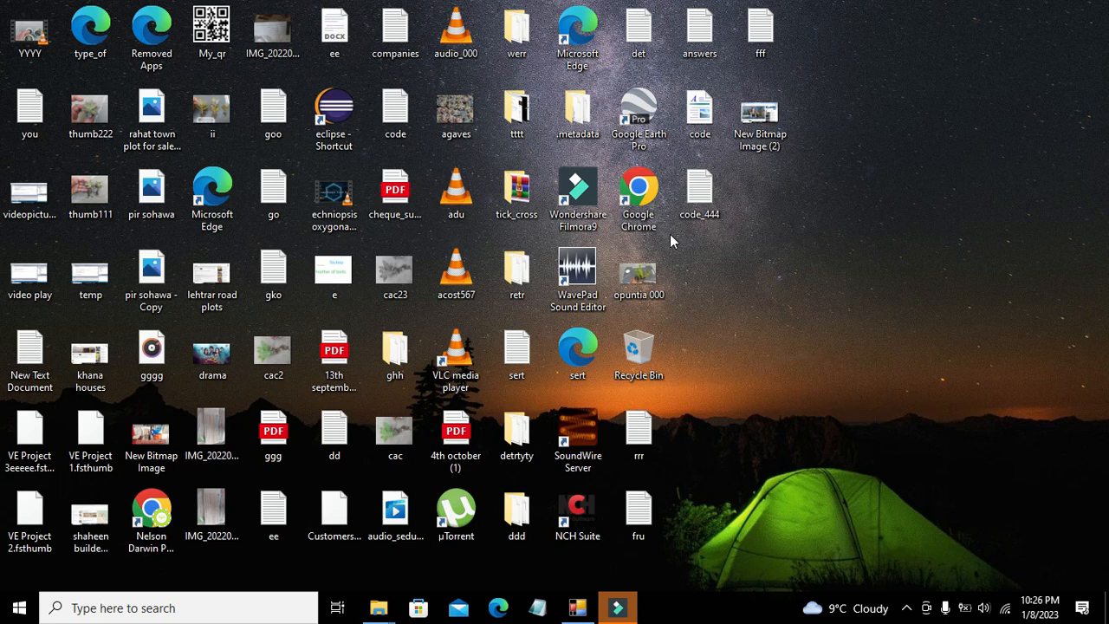
{"action": "mouse_move", "coordinate": [675, 243]}
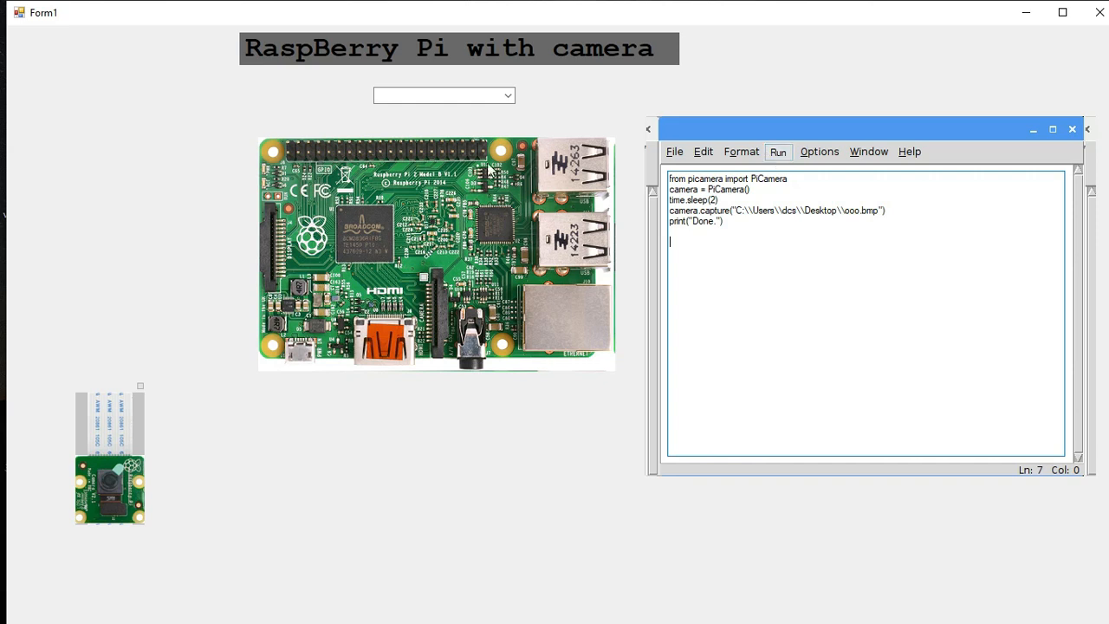
{"action": "mouse_move", "coordinate": [101, 464]}
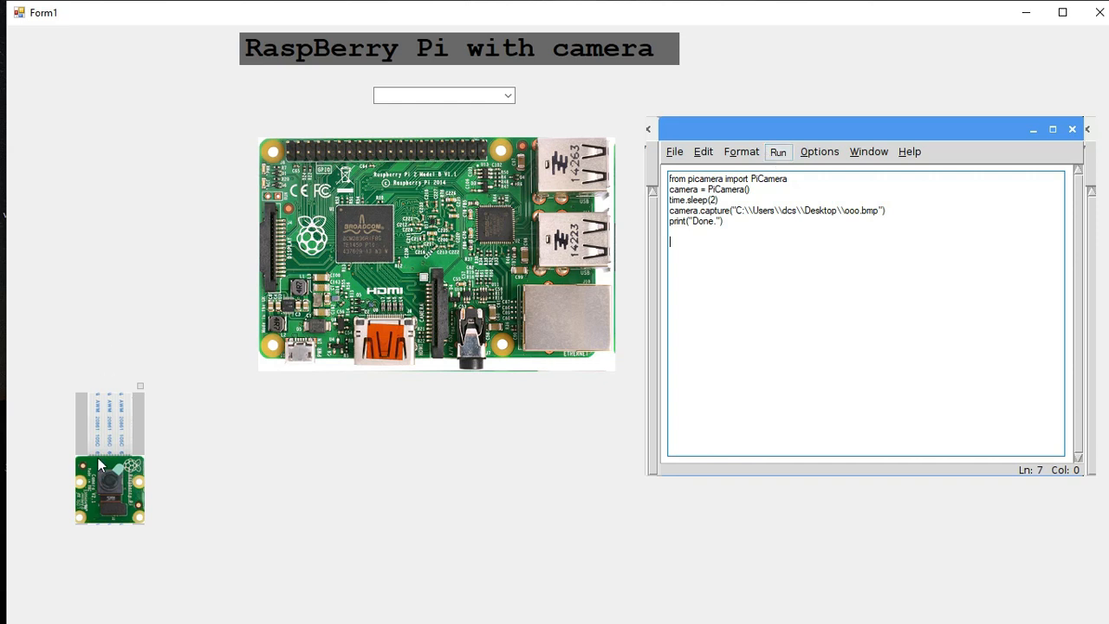
{"action": "mouse_move", "coordinate": [89, 381]}
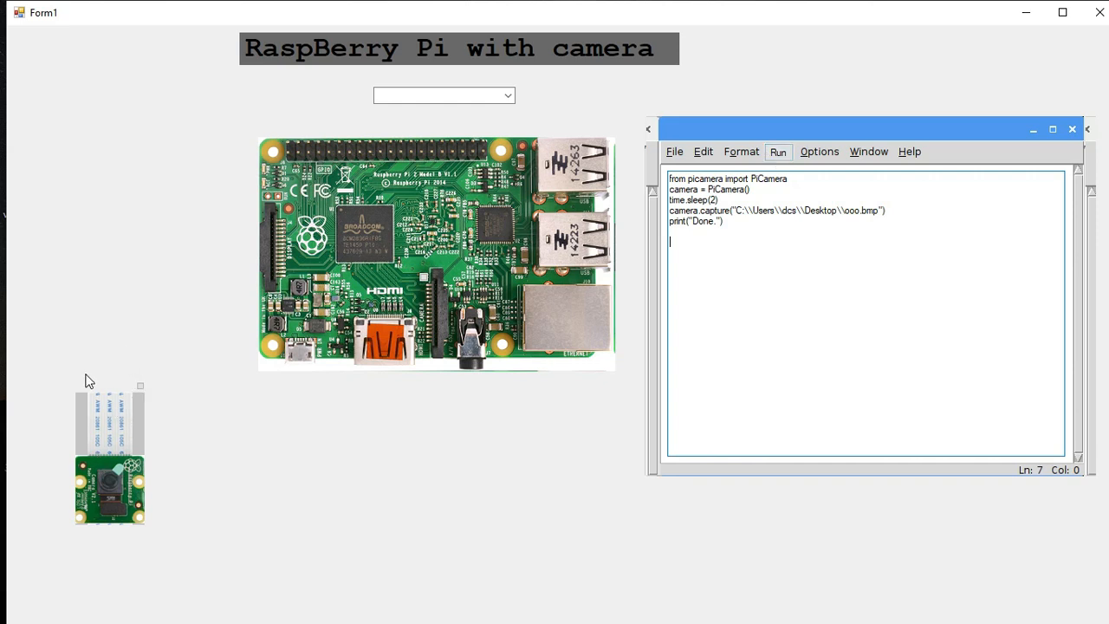
{"action": "mouse_move", "coordinate": [142, 390]}
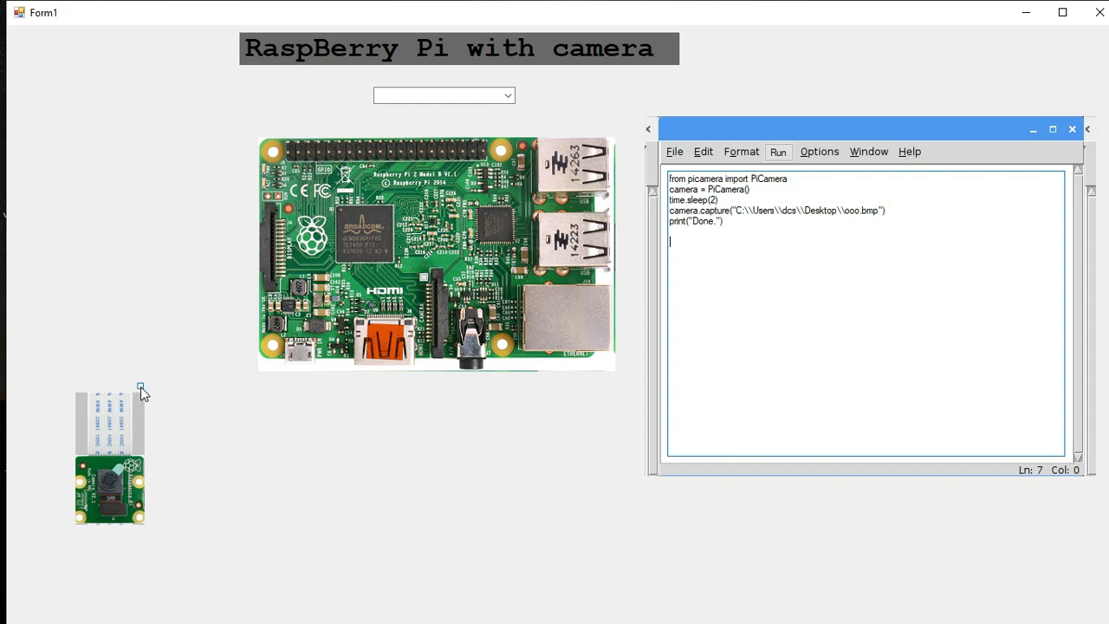
{"action": "mouse_move", "coordinate": [489, 246]}
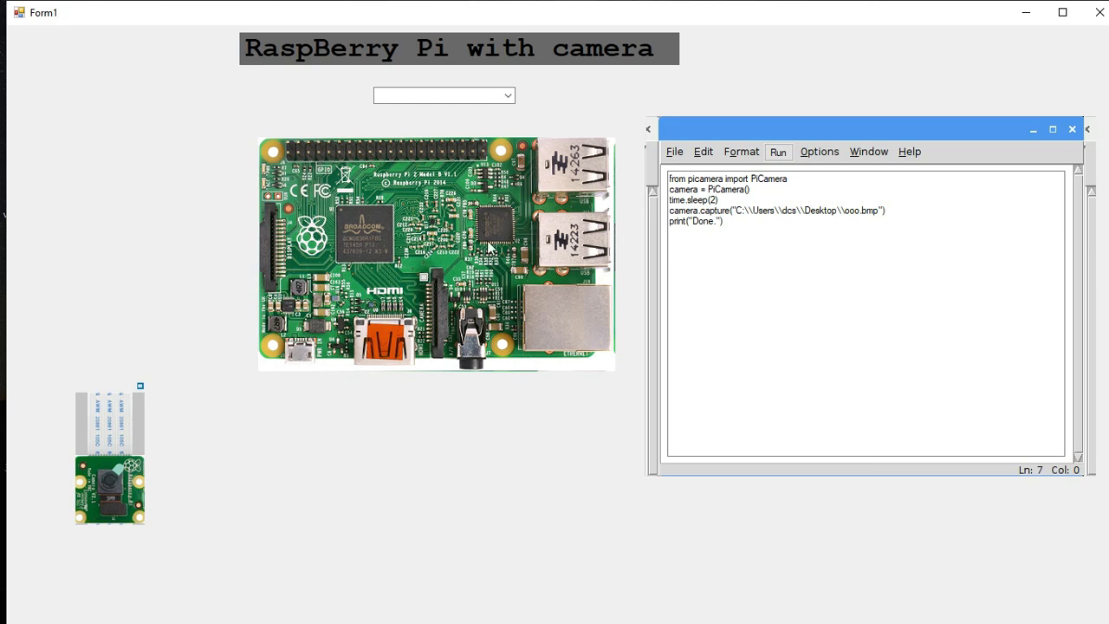
{"action": "mouse_move", "coordinate": [424, 281]}
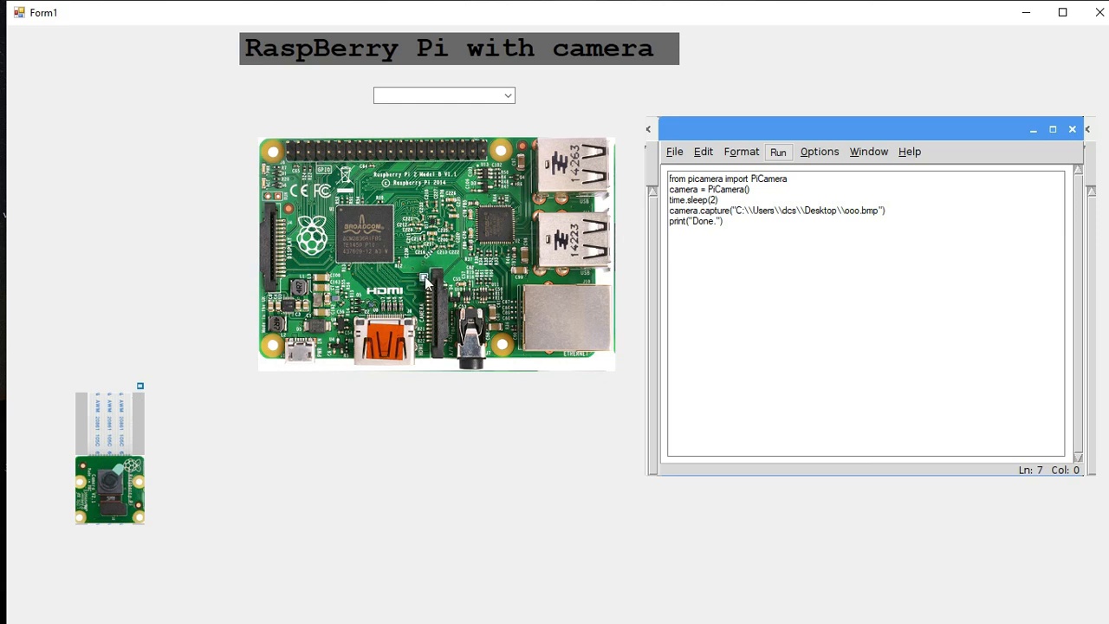
{"action": "mouse_move", "coordinate": [424, 334]}
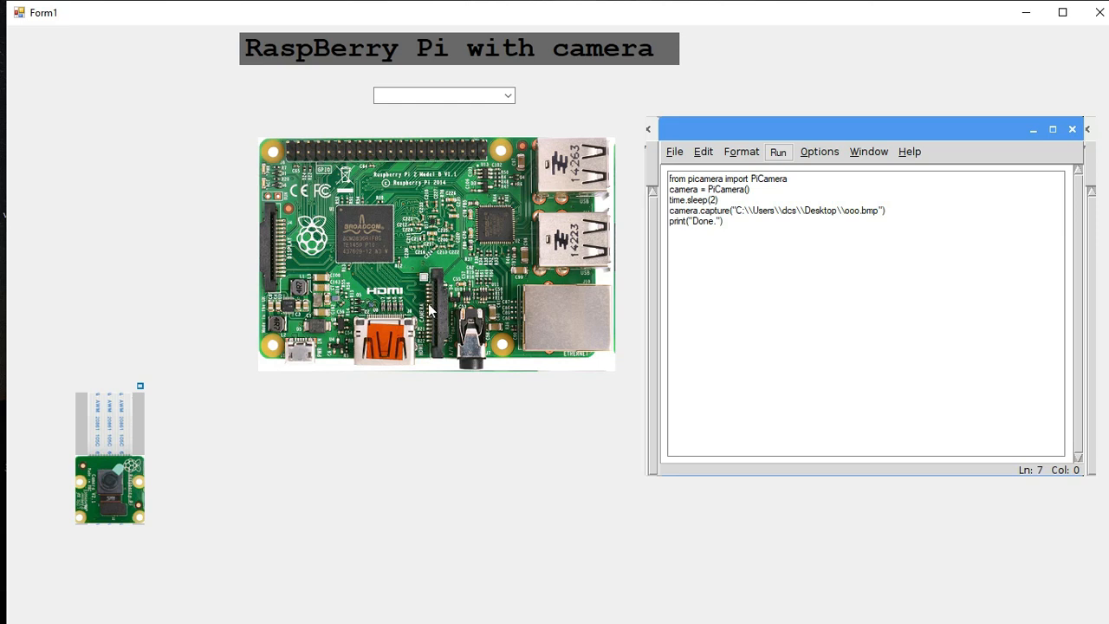
{"action": "mouse_move", "coordinate": [424, 281]}
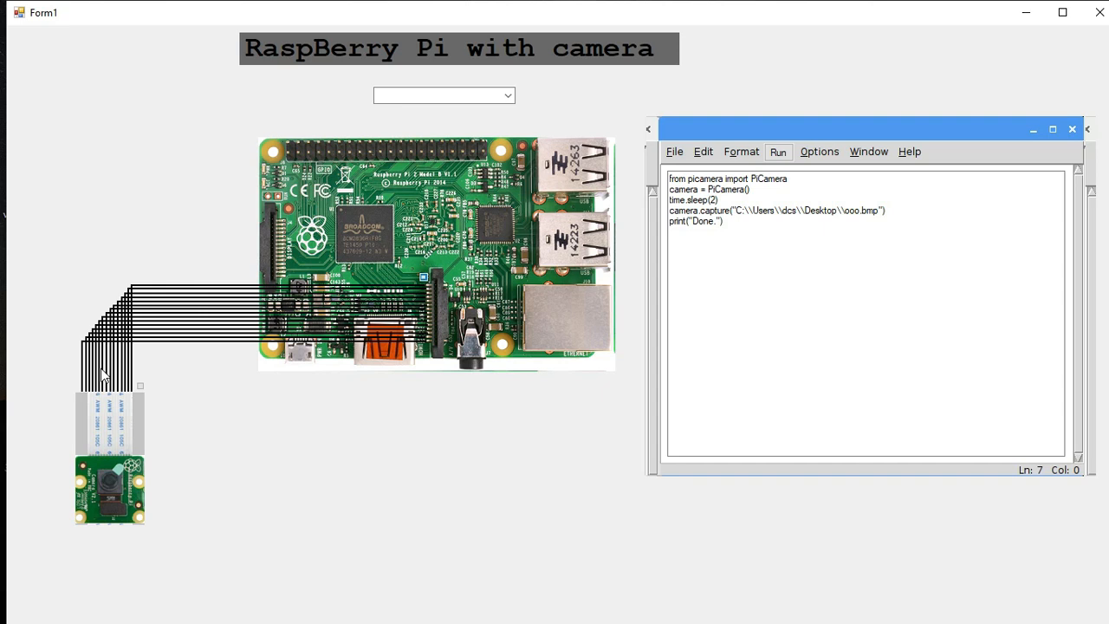
{"action": "mouse_move", "coordinate": [438, 303]}
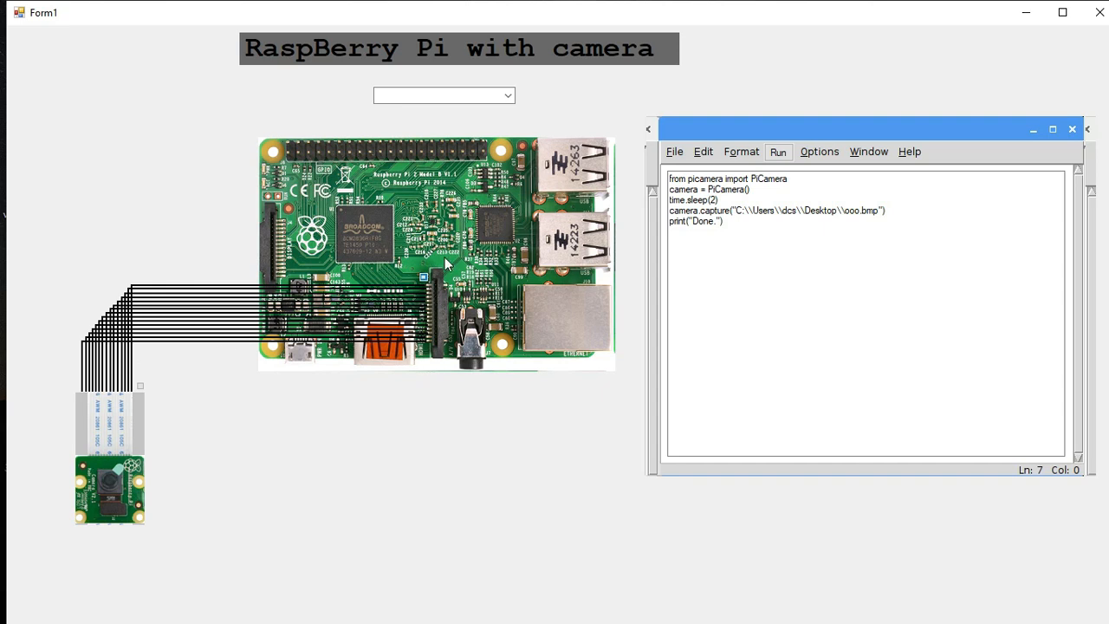
{"action": "mouse_move", "coordinate": [420, 340]}
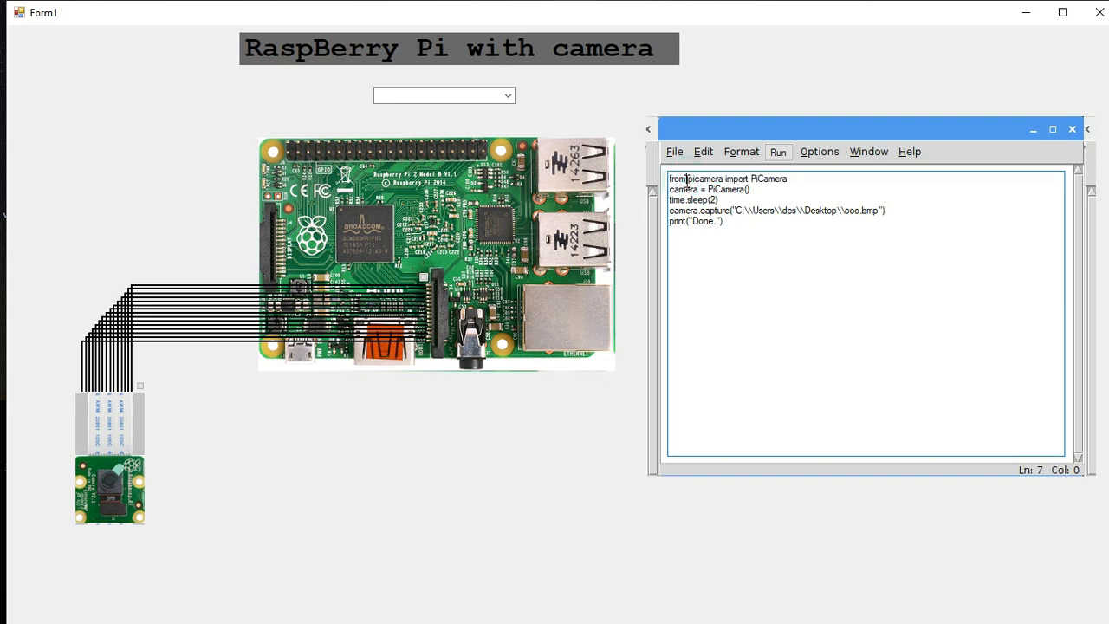
{"action": "double_click", "coordinate": [706, 179]}
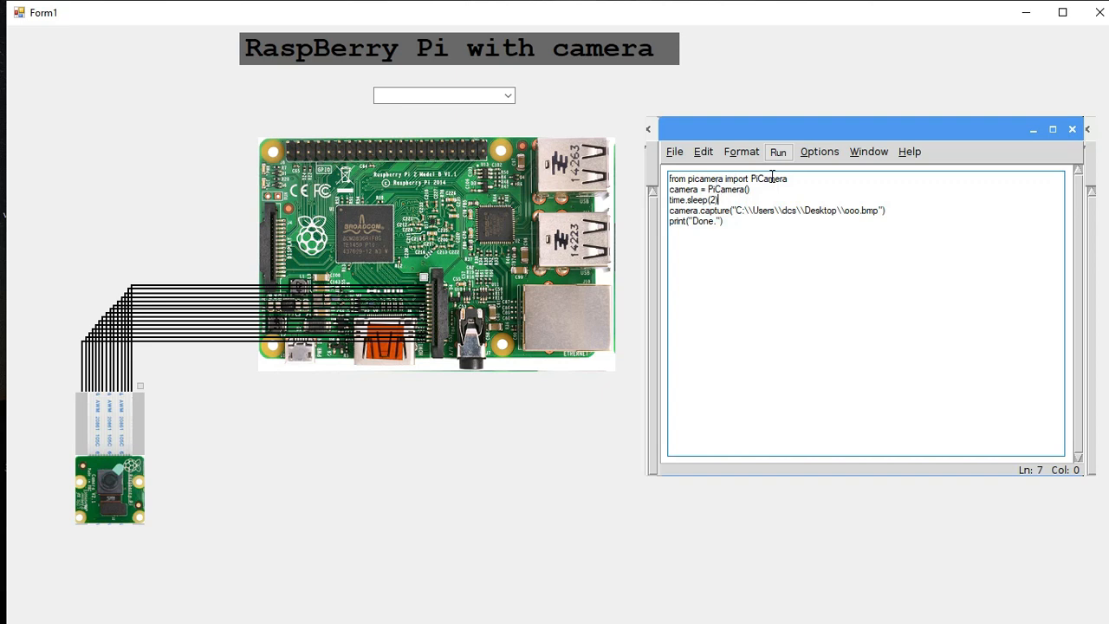
{"action": "double_click", "coordinate": [768, 179]}
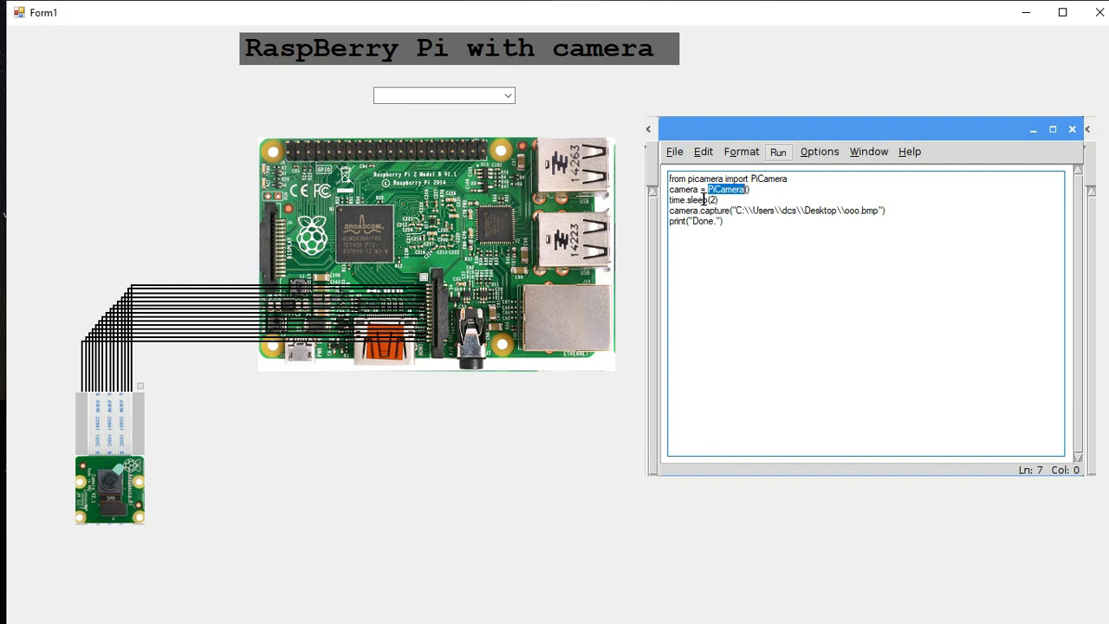
{"action": "double_click", "coordinate": [713, 200]}
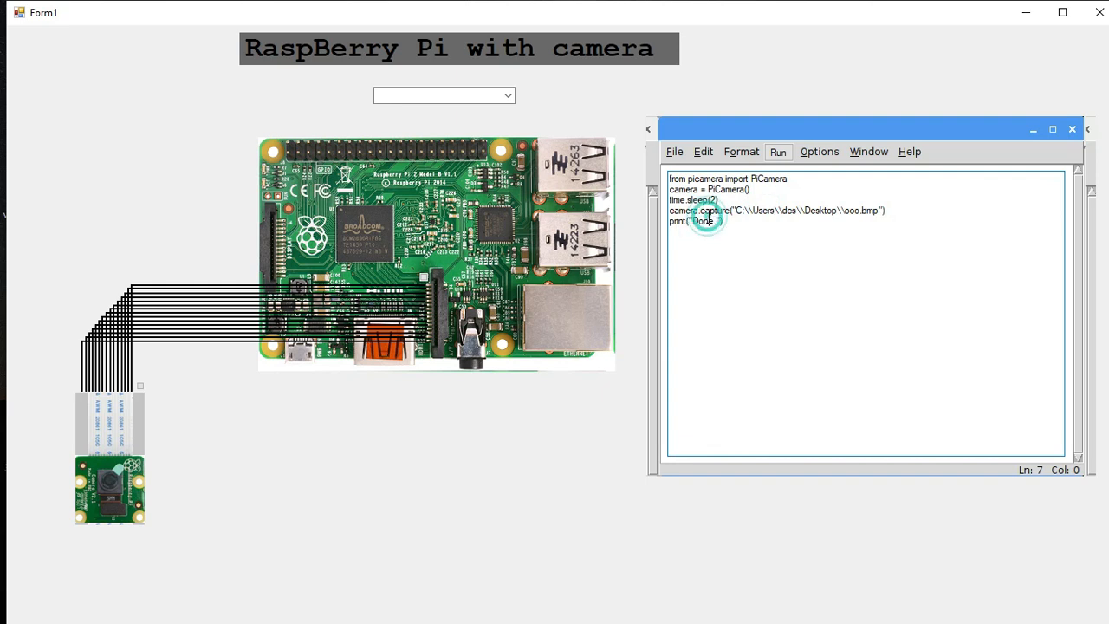
{"action": "key", "text": "ctrl+a"}
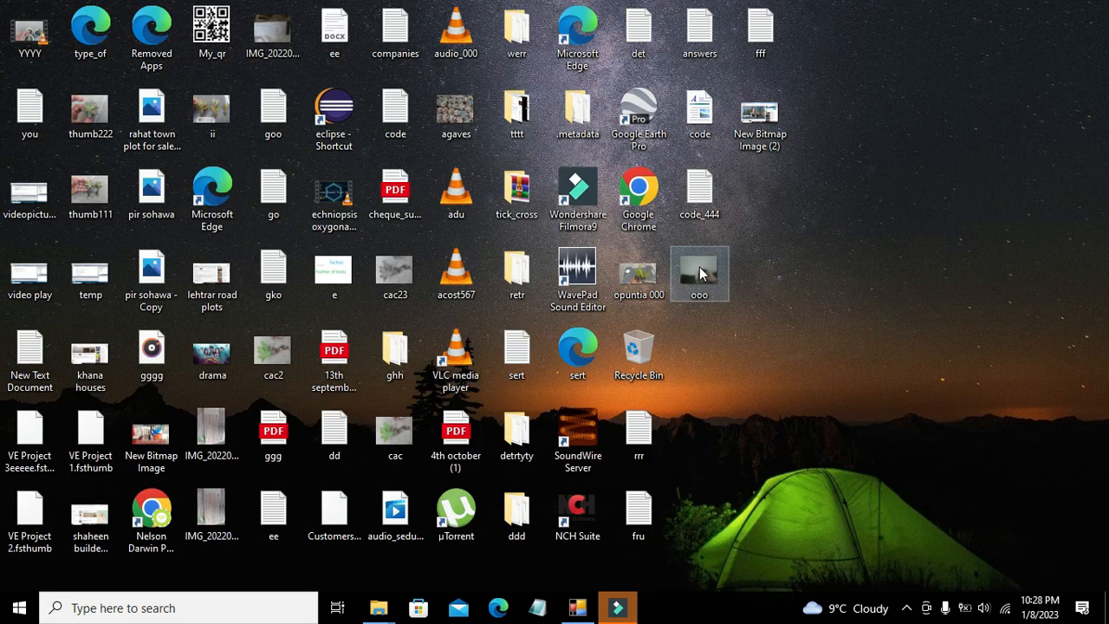
{"action": "mouse_move", "coordinate": [755, 370]}
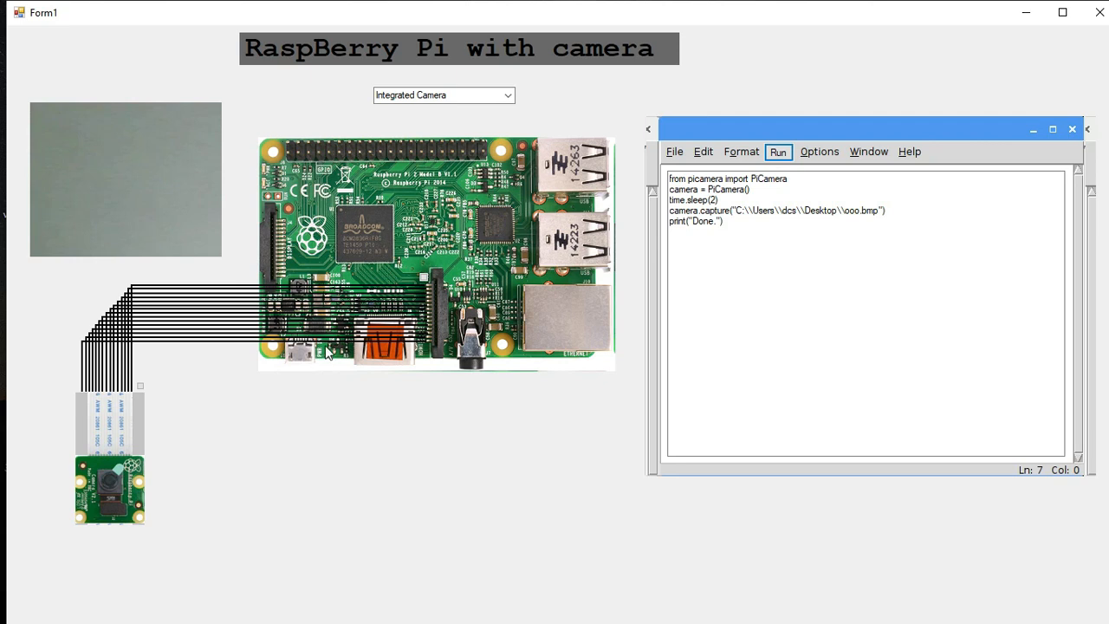
{"action": "mouse_move", "coordinate": [82, 467]}
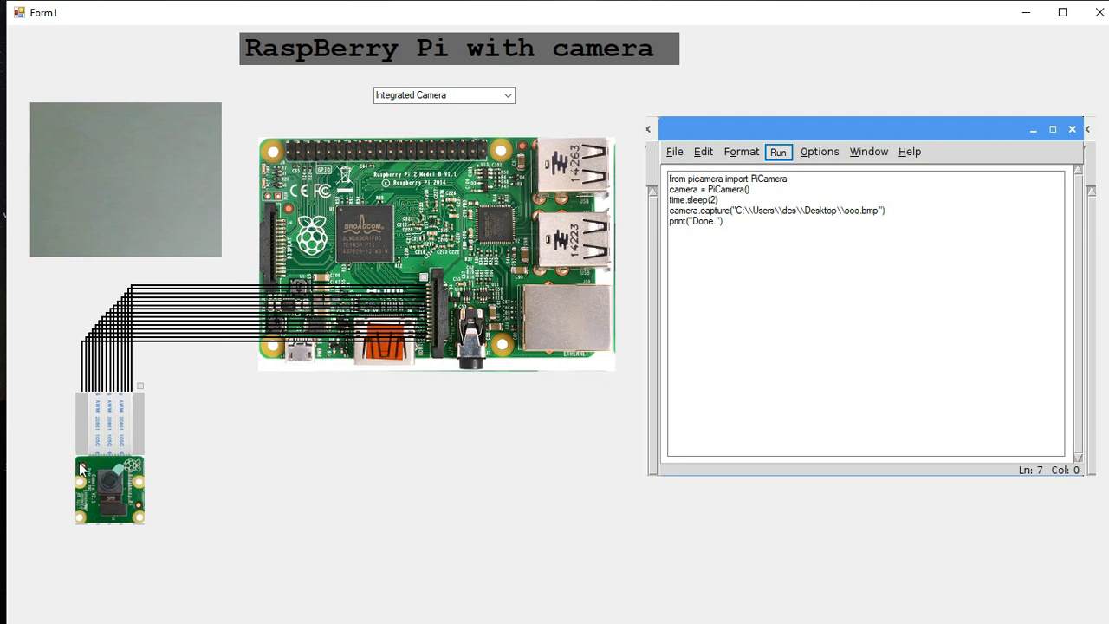
{"action": "mouse_move", "coordinate": [128, 397]}
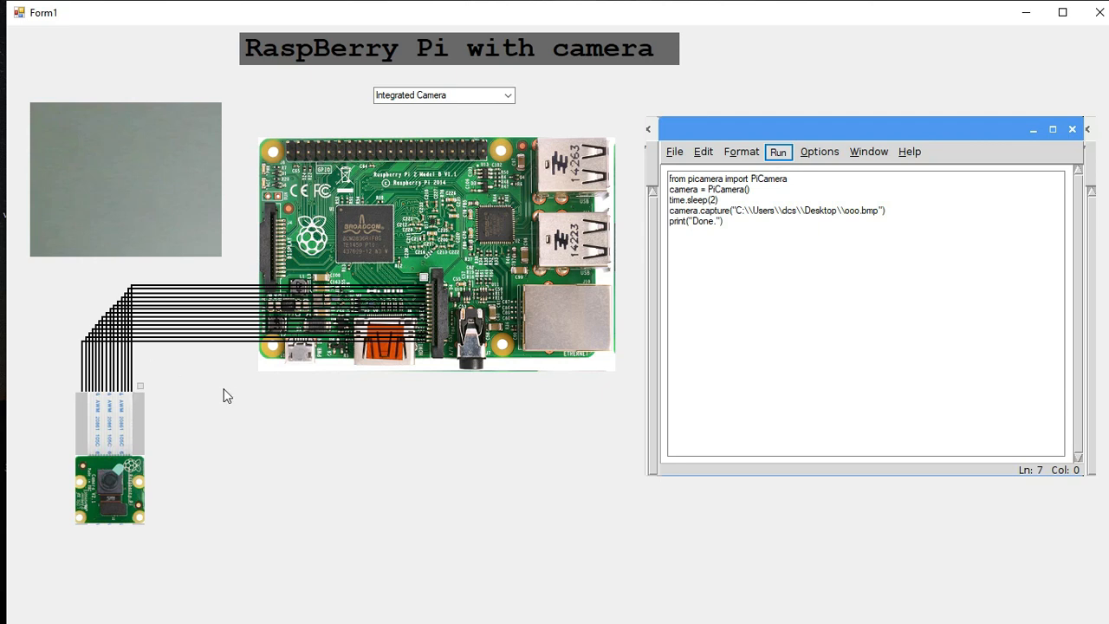
{"action": "mouse_move", "coordinate": [200, 322]}
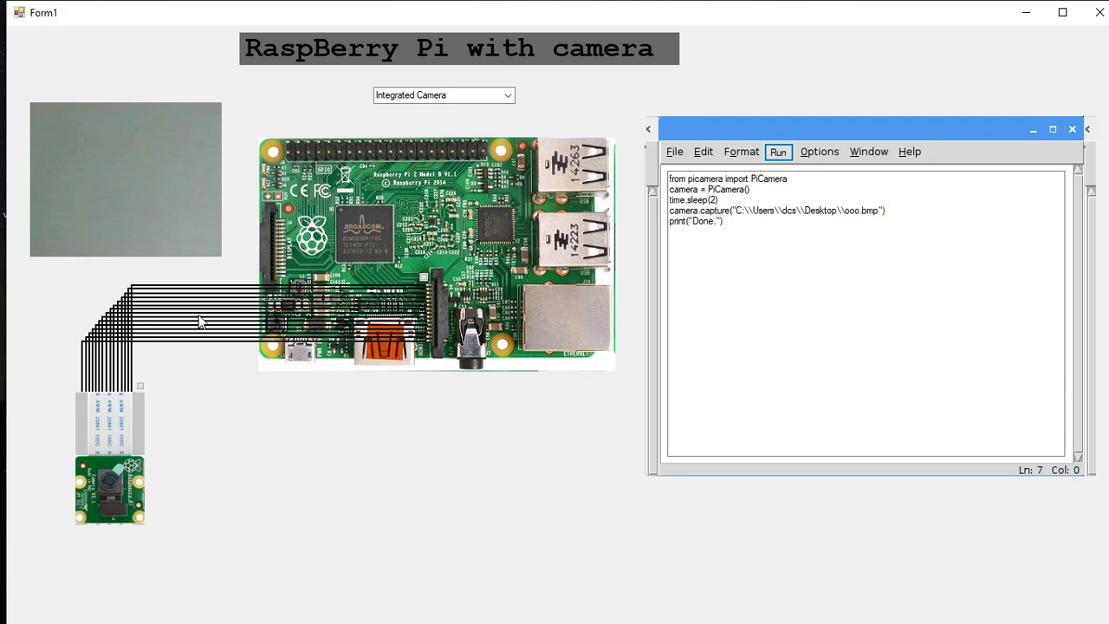
{"action": "mouse_move", "coordinate": [290, 238]}
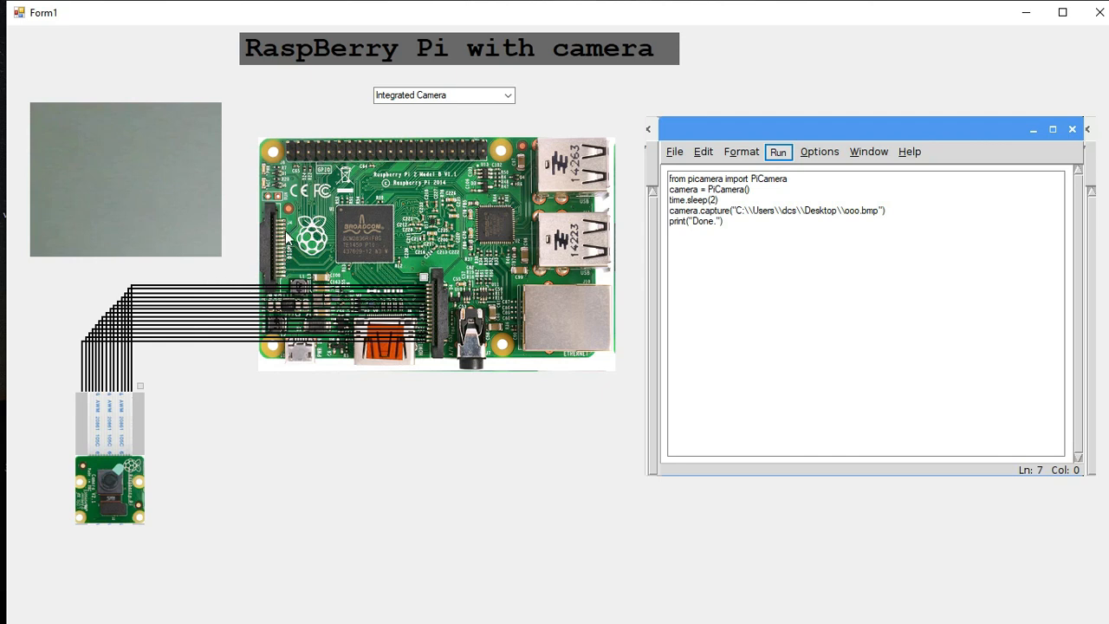
{"action": "mouse_move", "coordinate": [285, 227]}
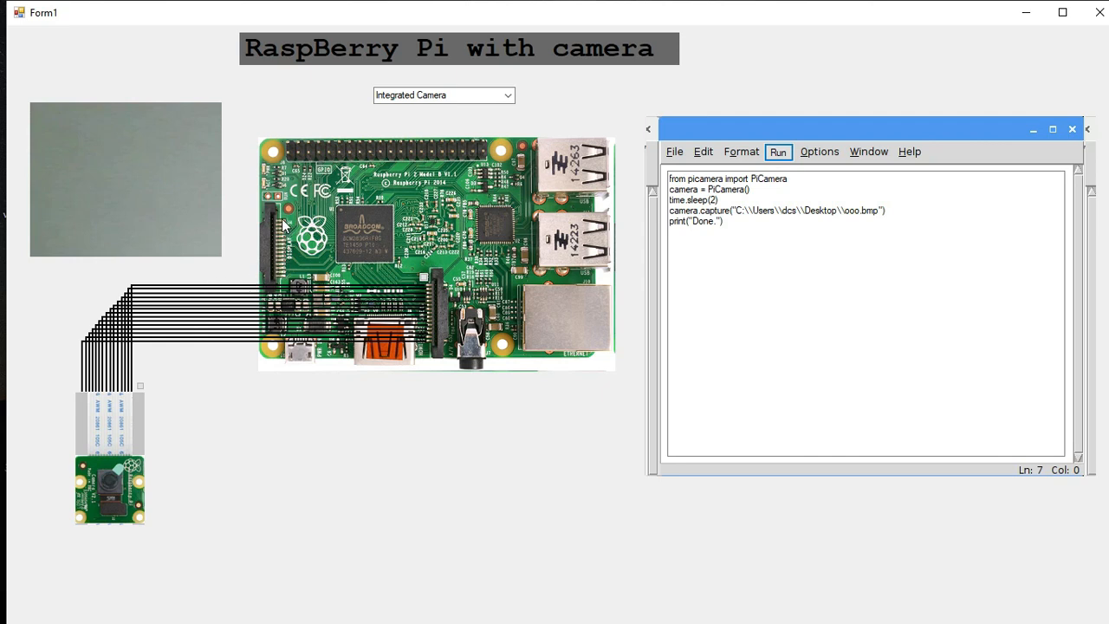
{"action": "mouse_move", "coordinate": [273, 279]}
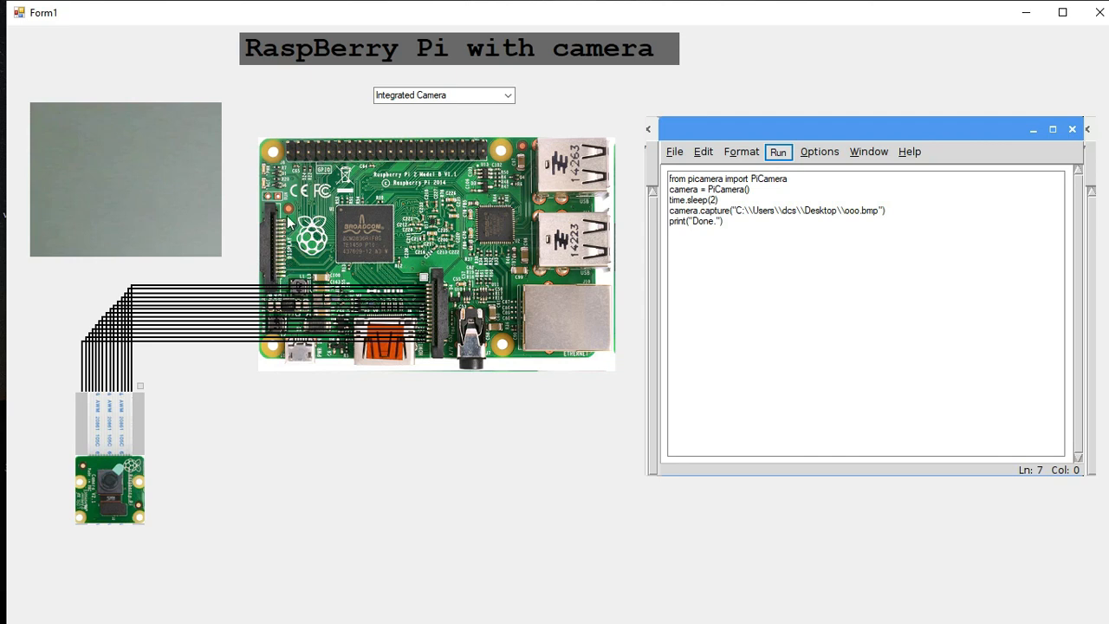
{"action": "mouse_move", "coordinate": [700, 93]}
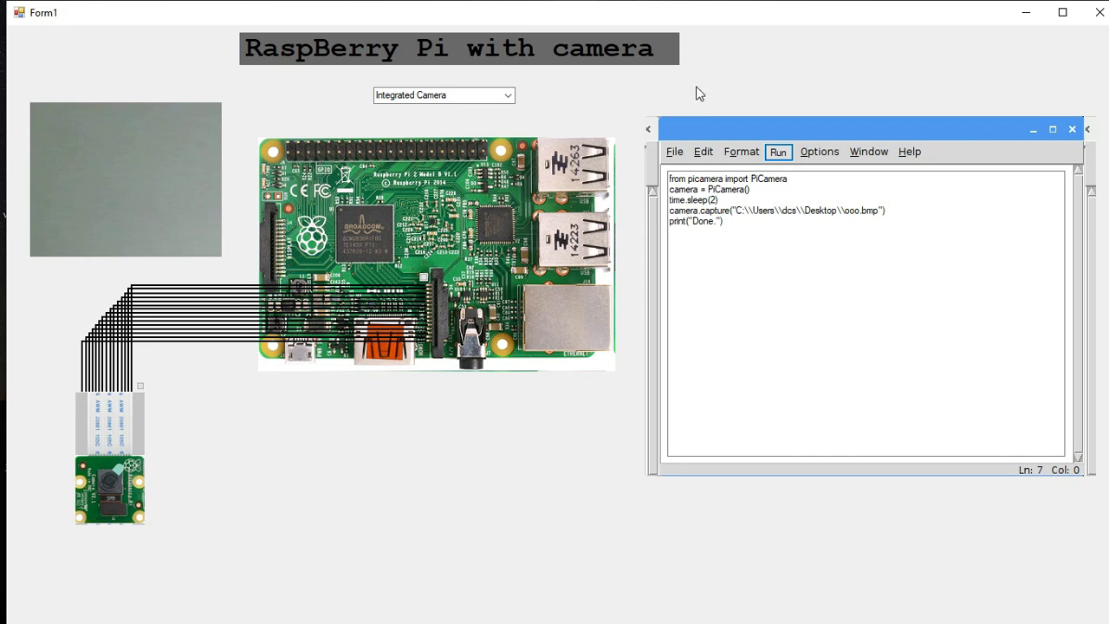